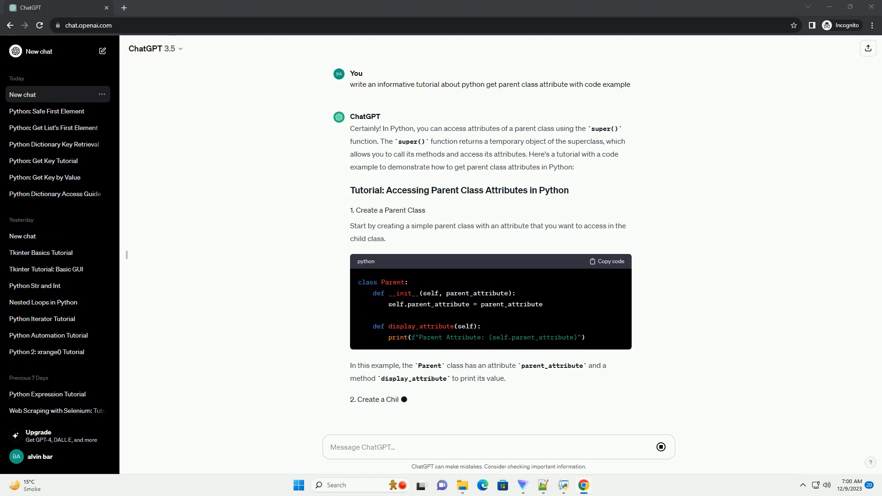
- Follow the streaming answer down and stop generation once the Child class example appears
scroll(down, 3)
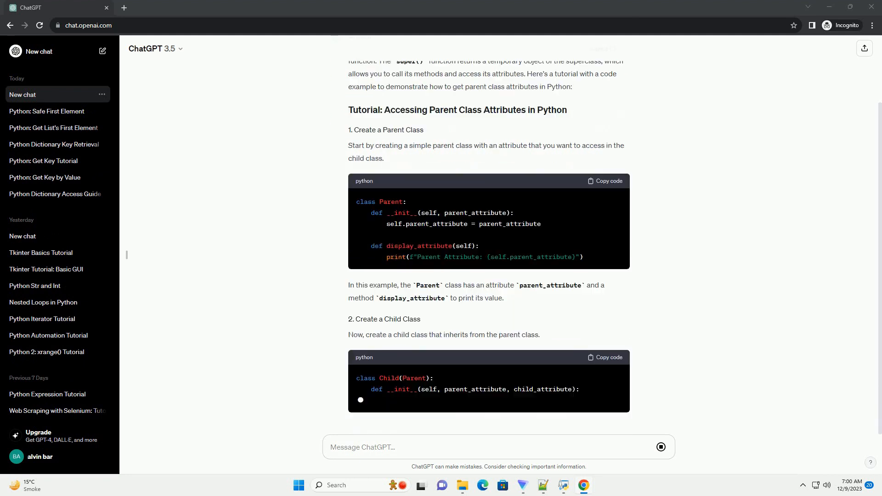
scroll(down, 3)
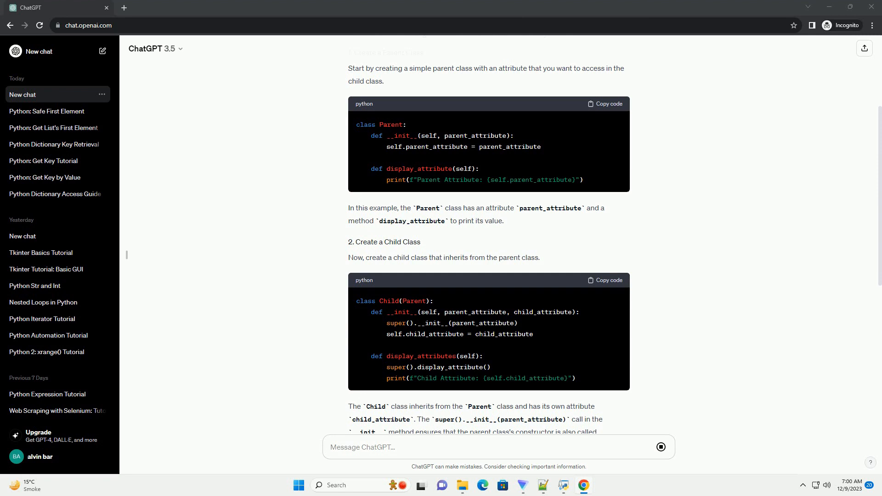
click(661, 446)
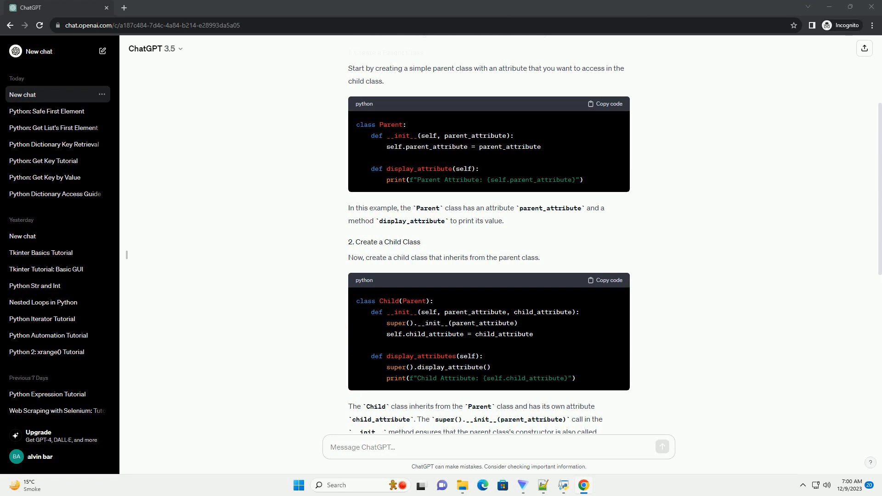